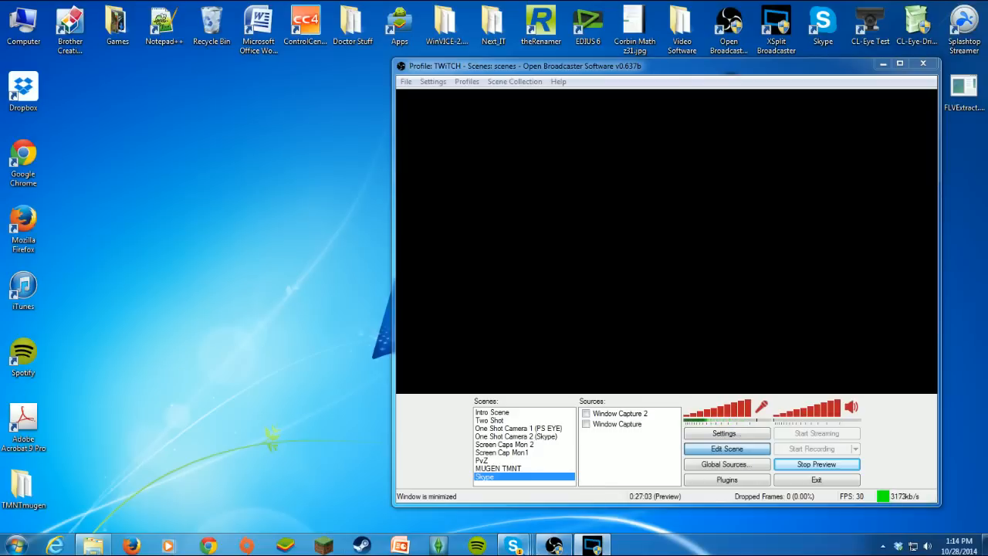
Show the Skype call window and preview the Two Shot scene with both webcams
left_click(512, 546)
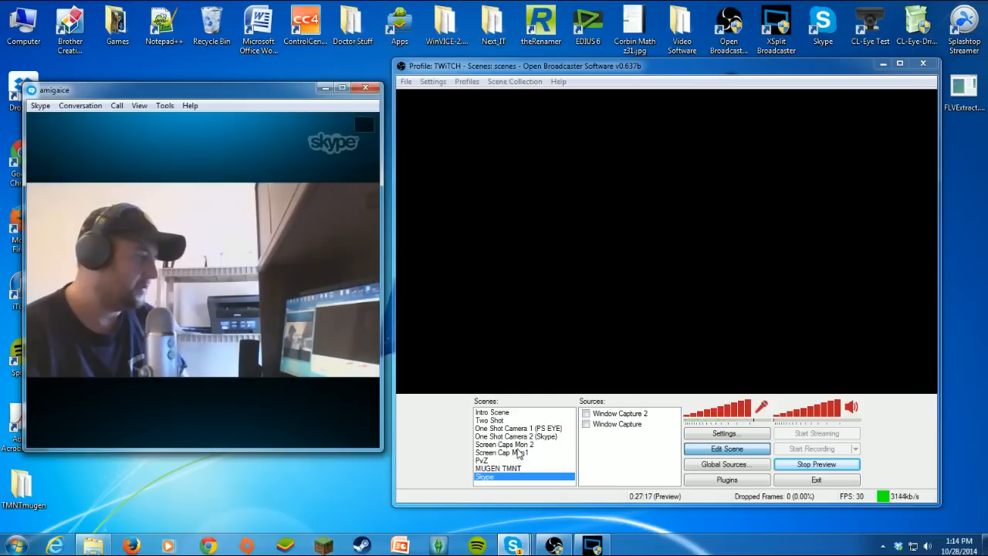
left_click(492, 421)
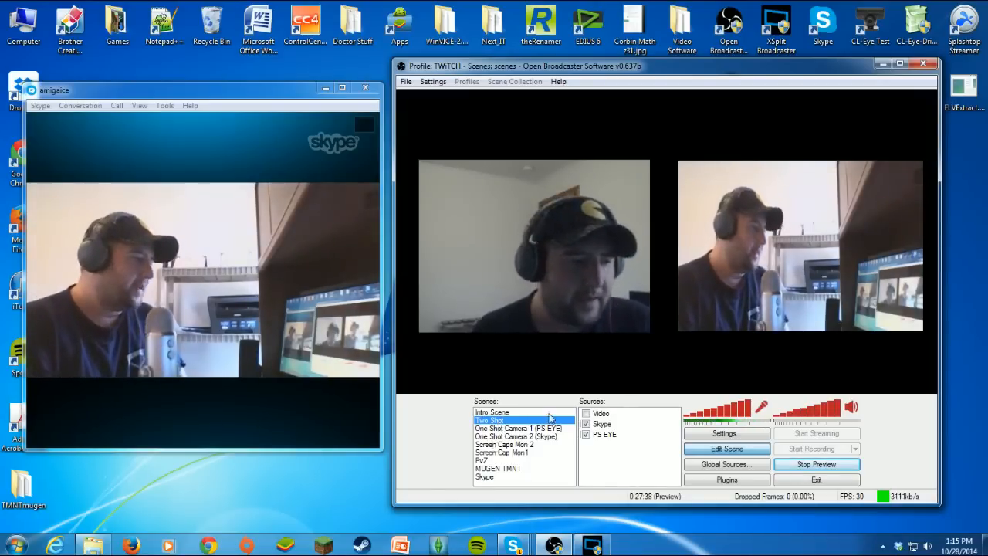
Switch back to the empty Skype scene
left_click(485, 477)
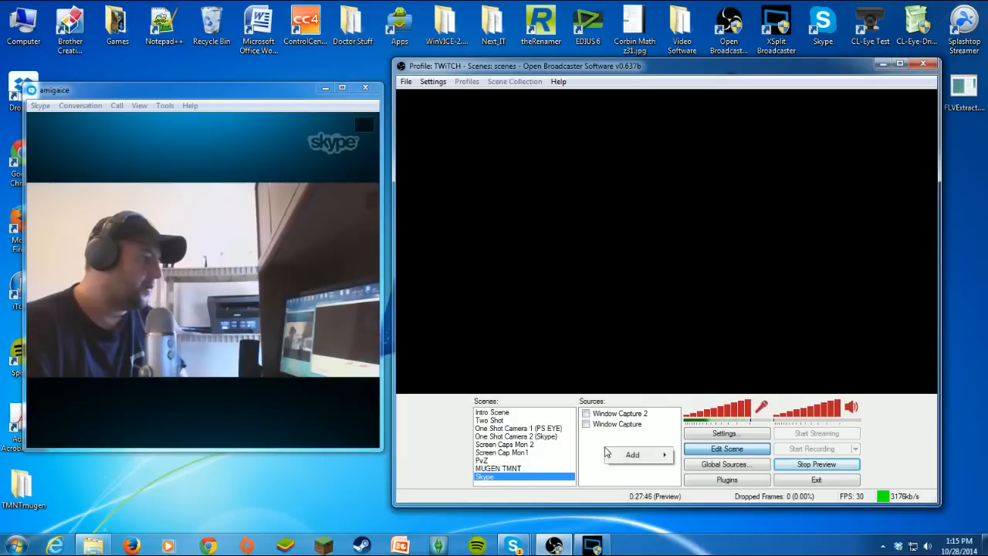
Add a window capture with the default name, targeting the Skype call window
left_click(632, 454)
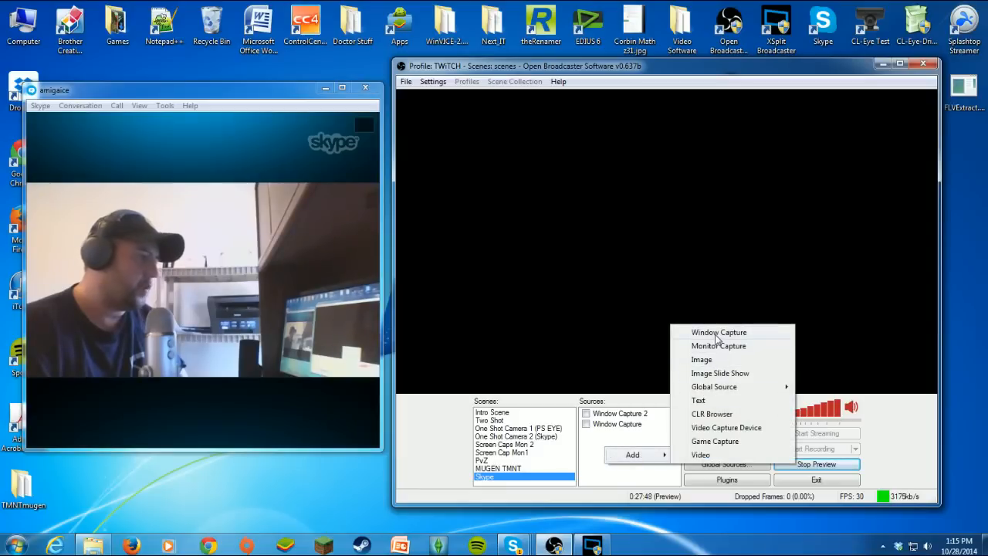
left_click(718, 332)
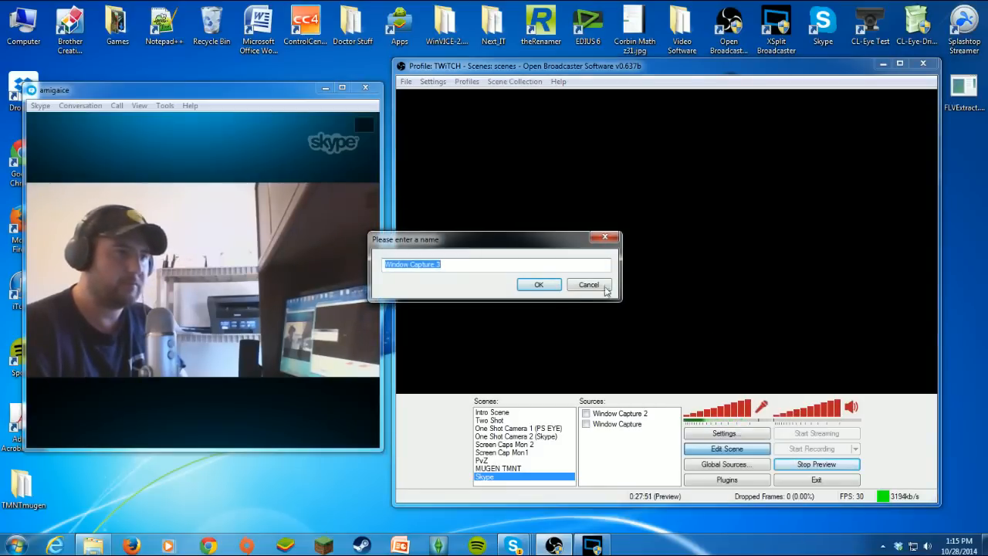
left_click(539, 284)
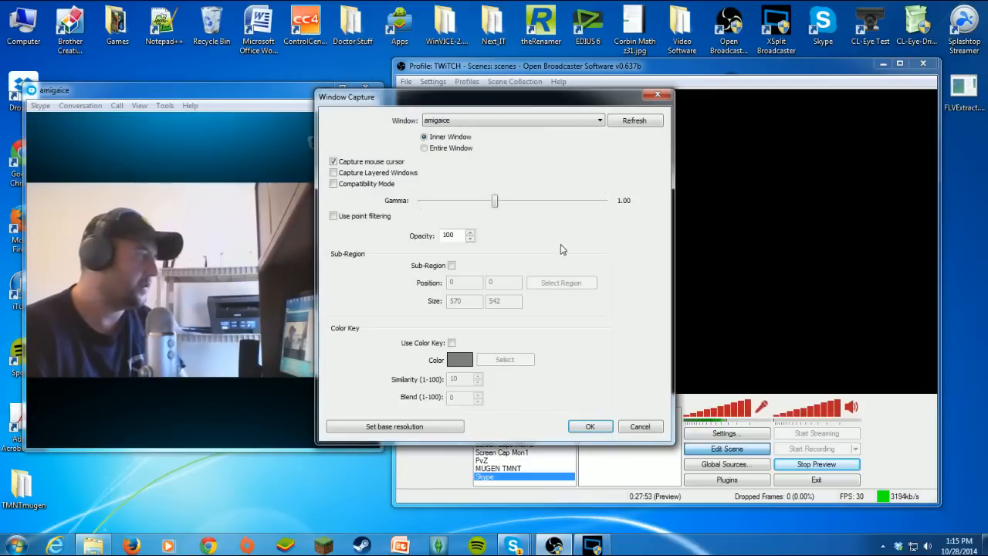
left_click(600, 120)
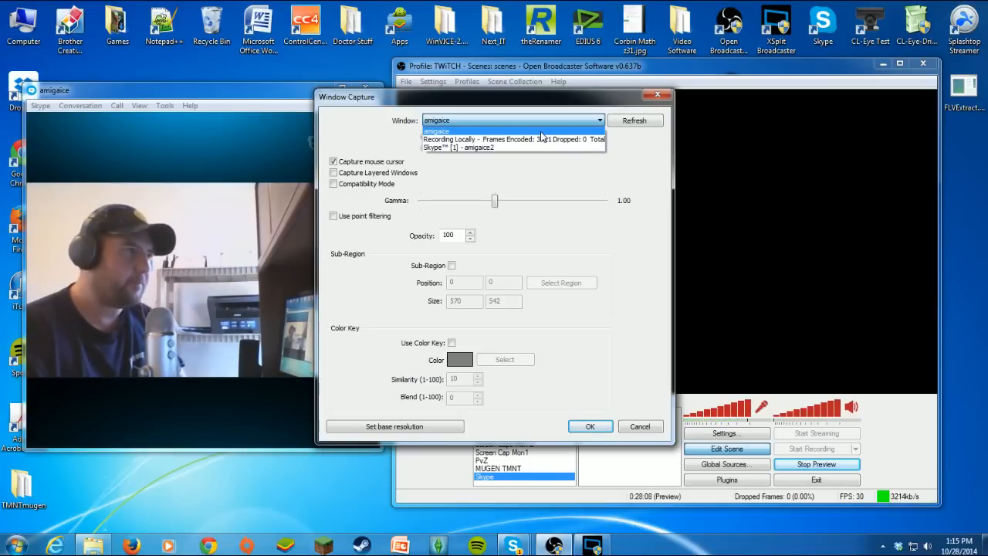
mouse_move(514, 139)
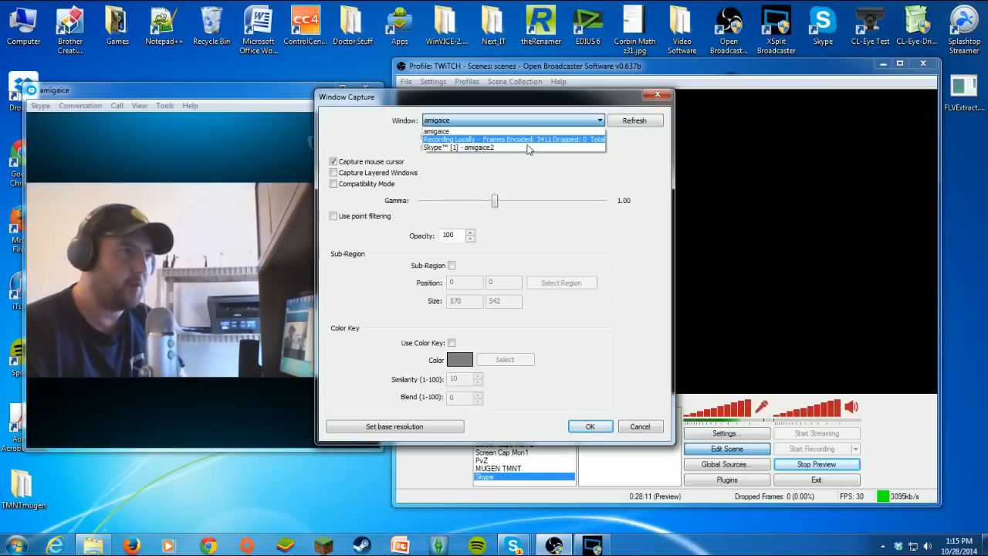
left_click(436, 130)
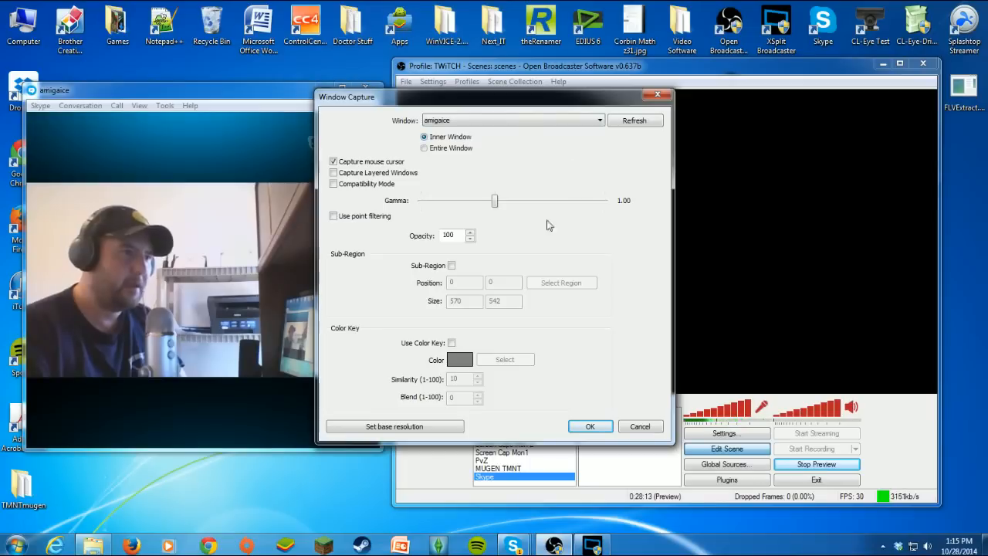
mouse_move(581, 409)
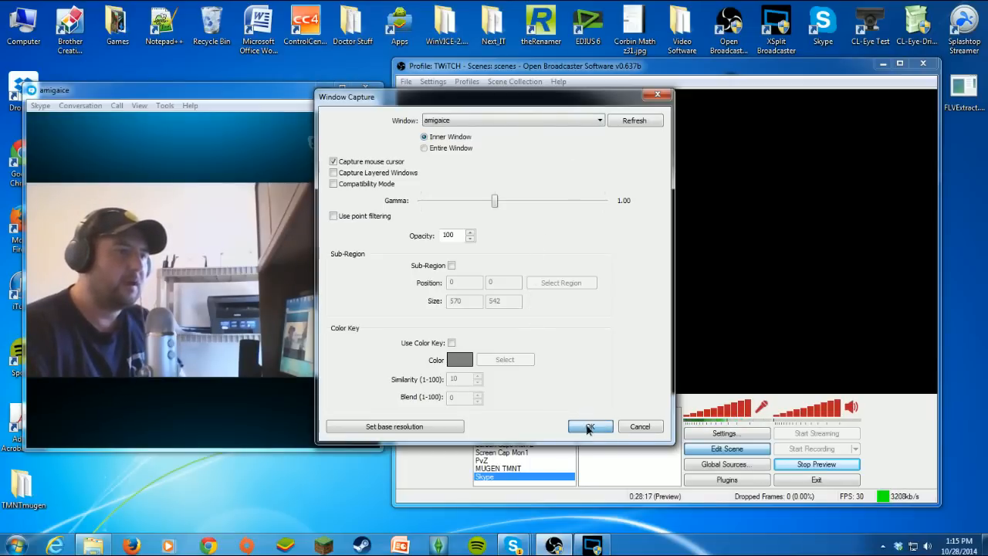
left_click(590, 427)
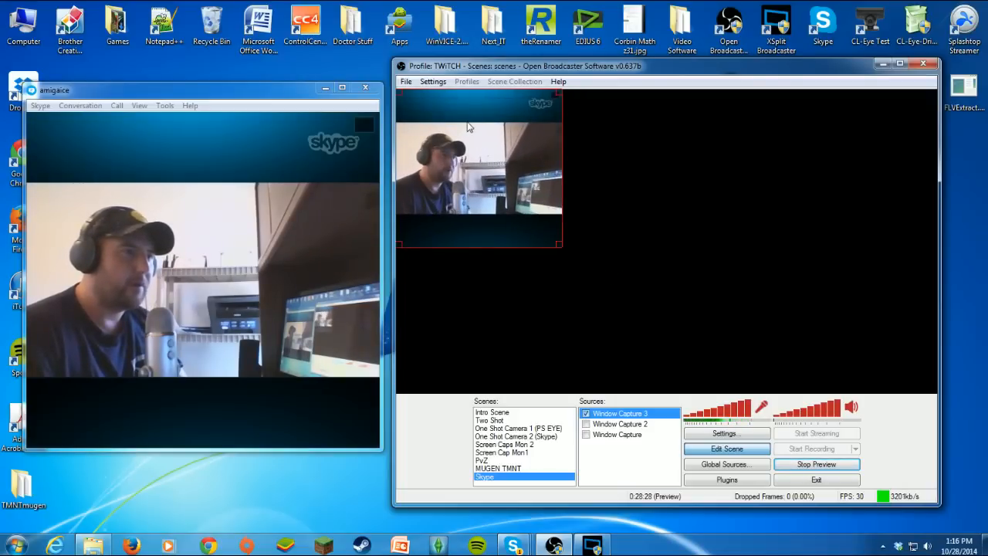
Drag the Skype capture's corner so it fills the middle of the preview
left_click_drag(479, 170, 765, 232)
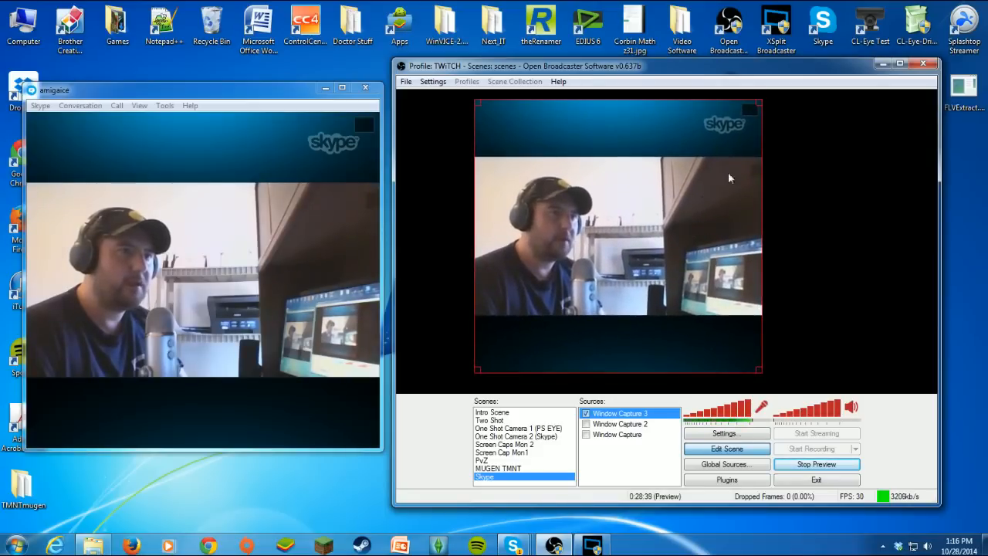
mouse_move(745, 111)
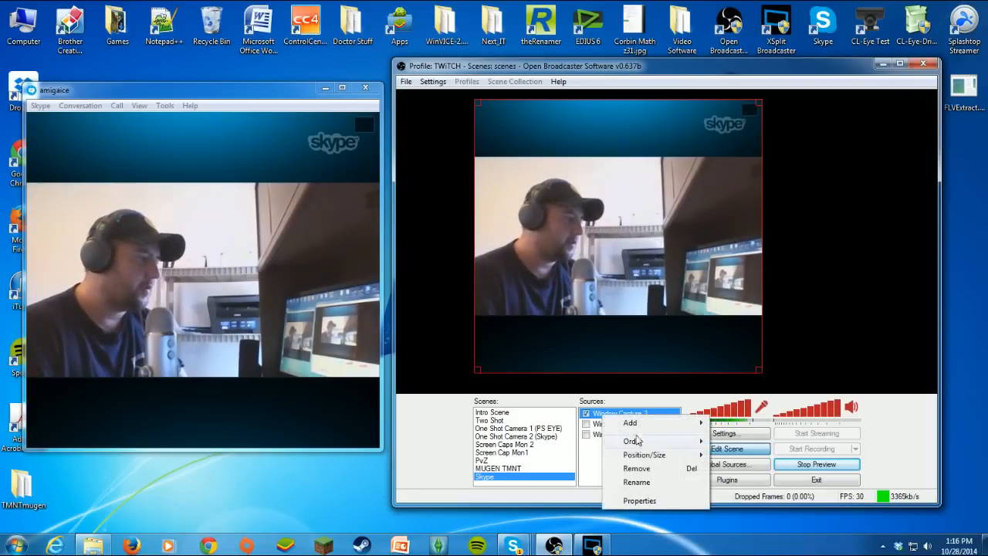
Enable Sub-Region on the Skype capture and mark a 570 by 314 region around the webcam video
left_click(639, 500)
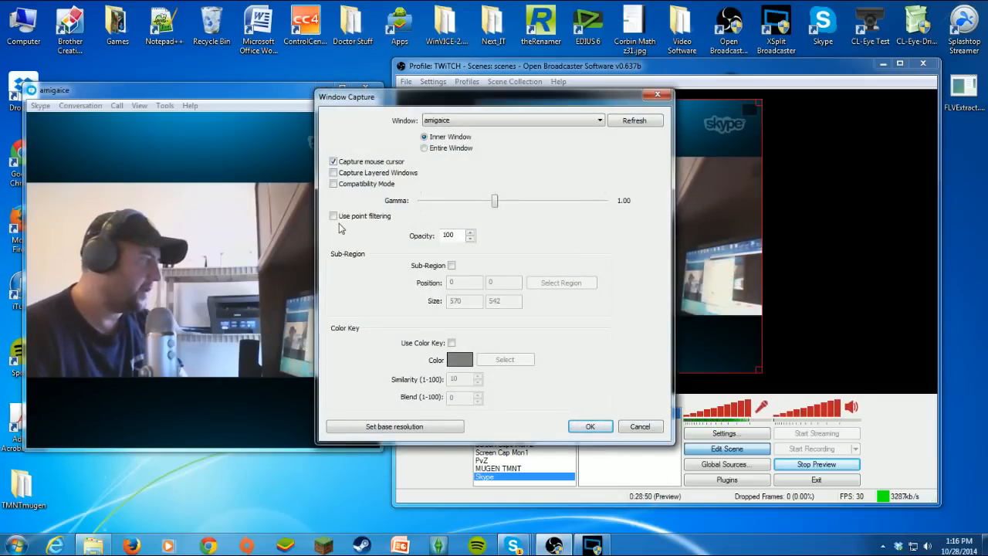
left_click(452, 266)
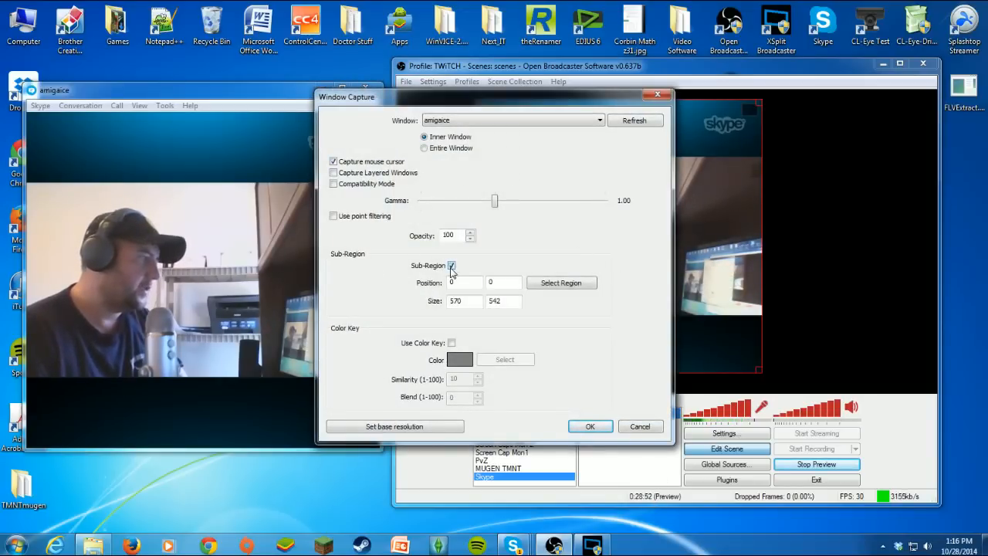
left_click(561, 283)
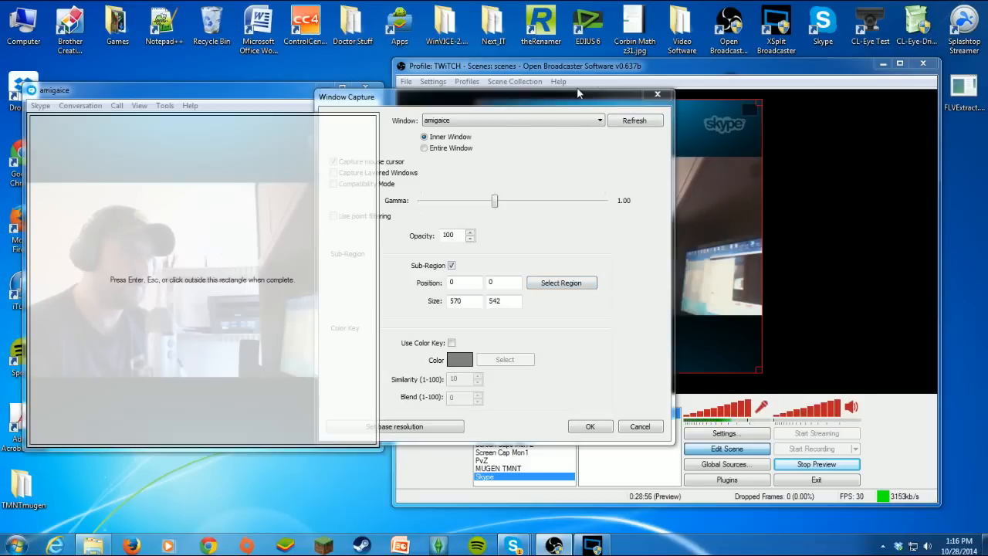
left_click_drag(579, 97, 699, 96)
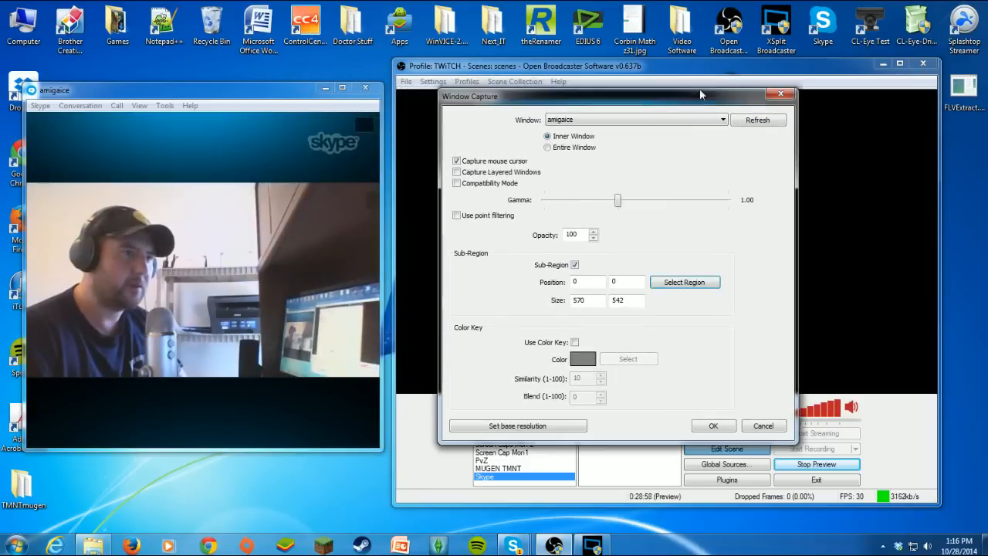
left_click(684, 282)
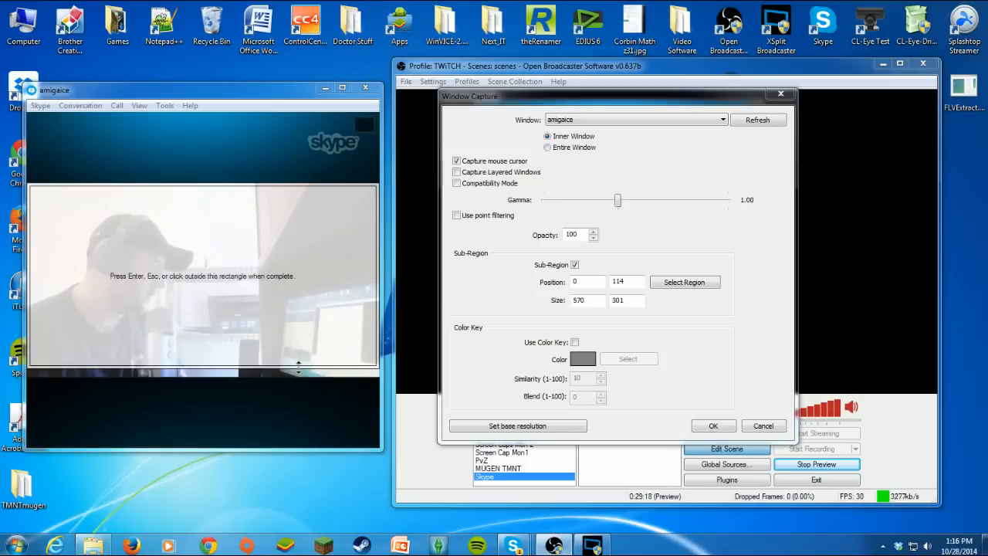
left_click_drag(300, 369, 301, 379)
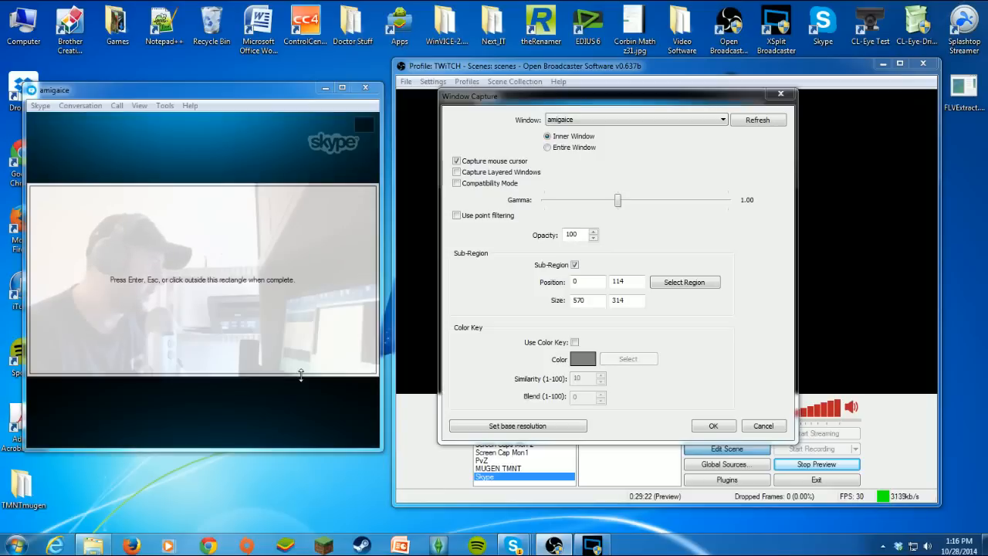
mouse_move(251, 413)
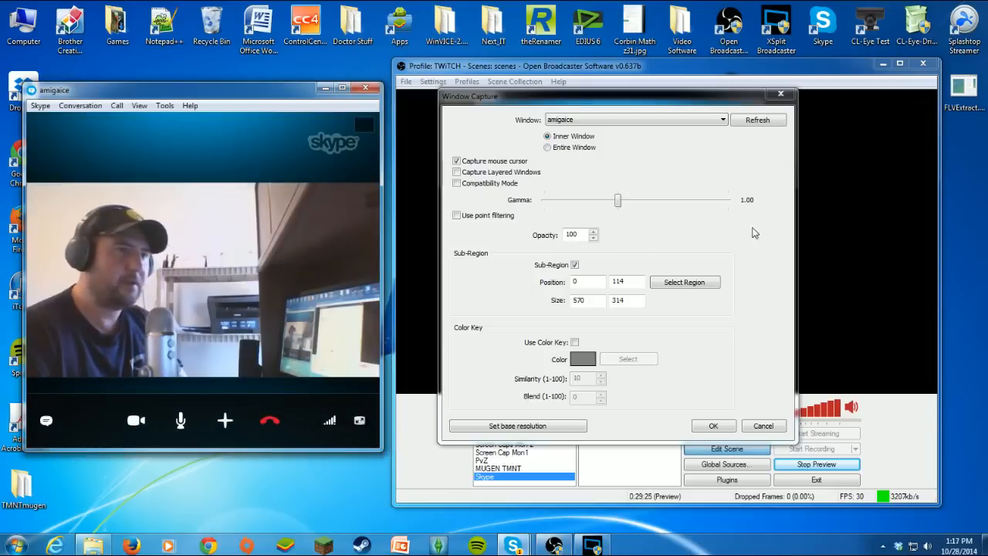
Confirm the Window Capture properties to apply the webcam-only crop
left_click(712, 425)
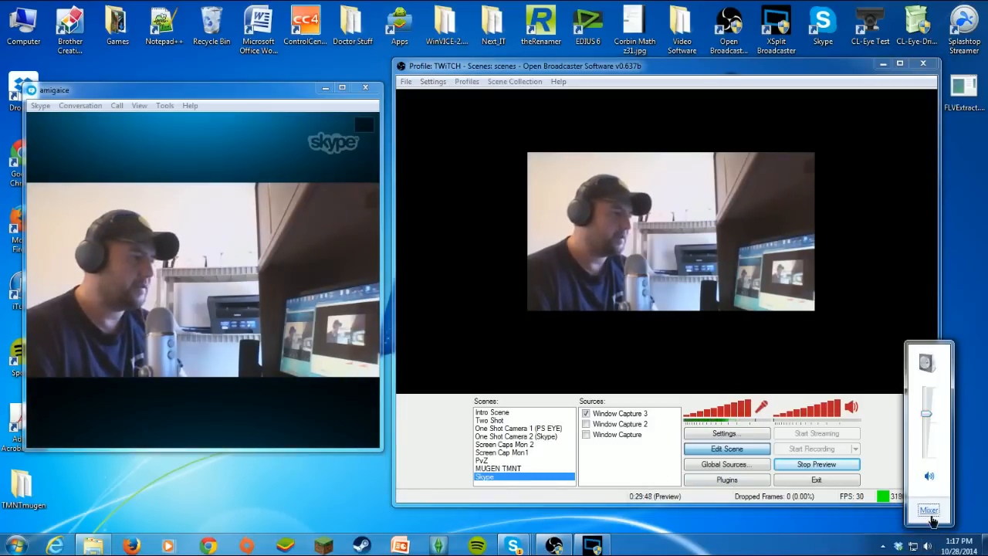
Open Volume Mixer, move it left, and adjust the Skype call's volume slider
left_click(929, 511)
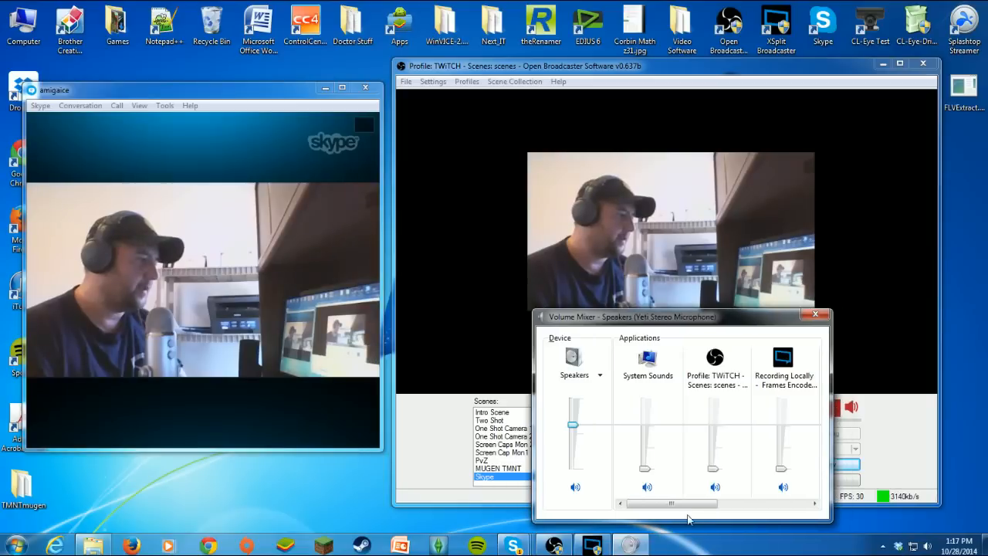
scroll("right", 3)
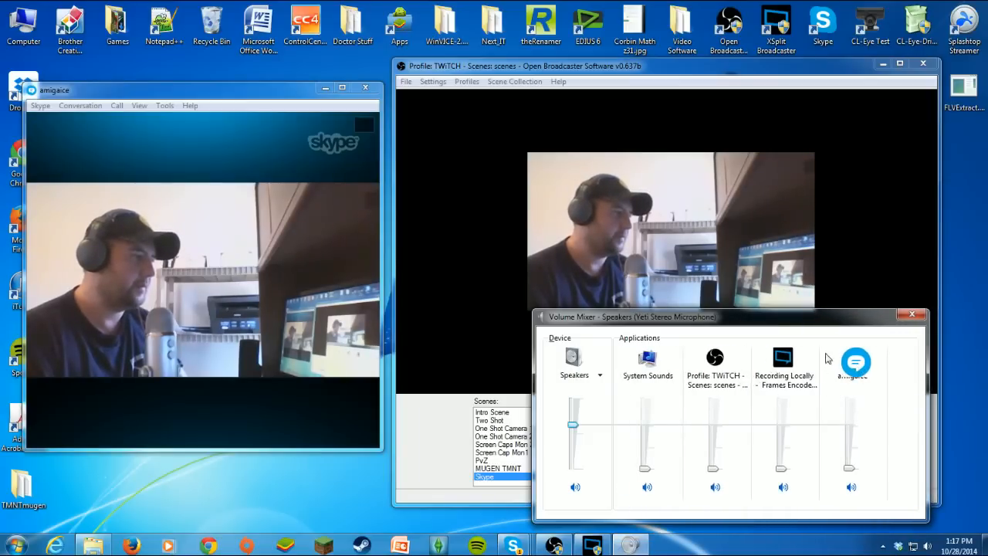
left_click_drag(630, 316, 413, 254)
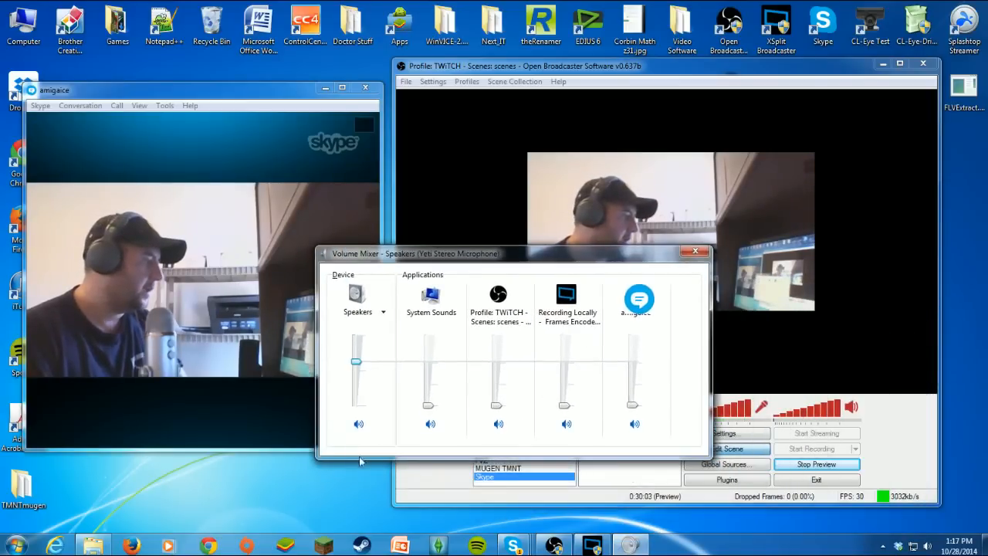
left_click_drag(634, 401, 633, 378)
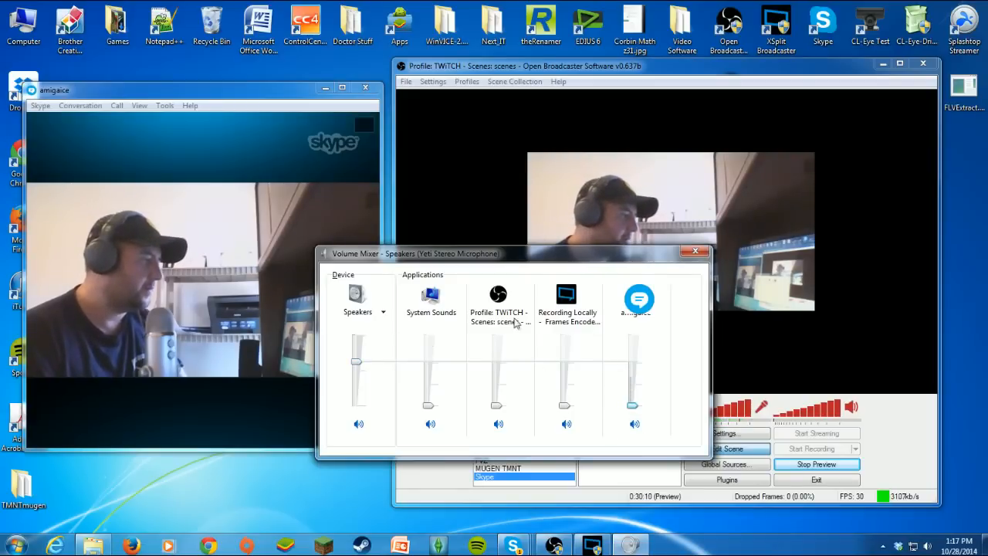
left_click(358, 423)
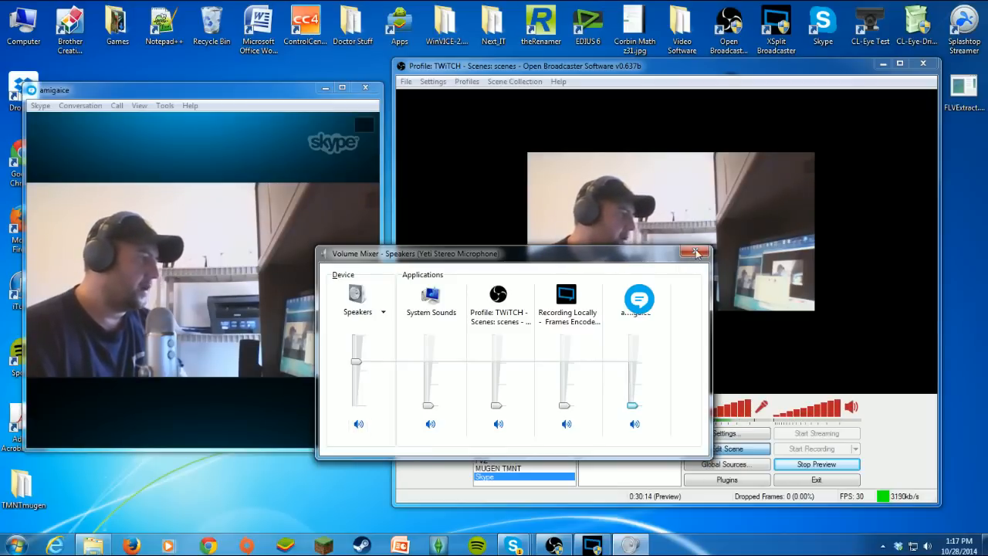
mouse_move(693, 253)
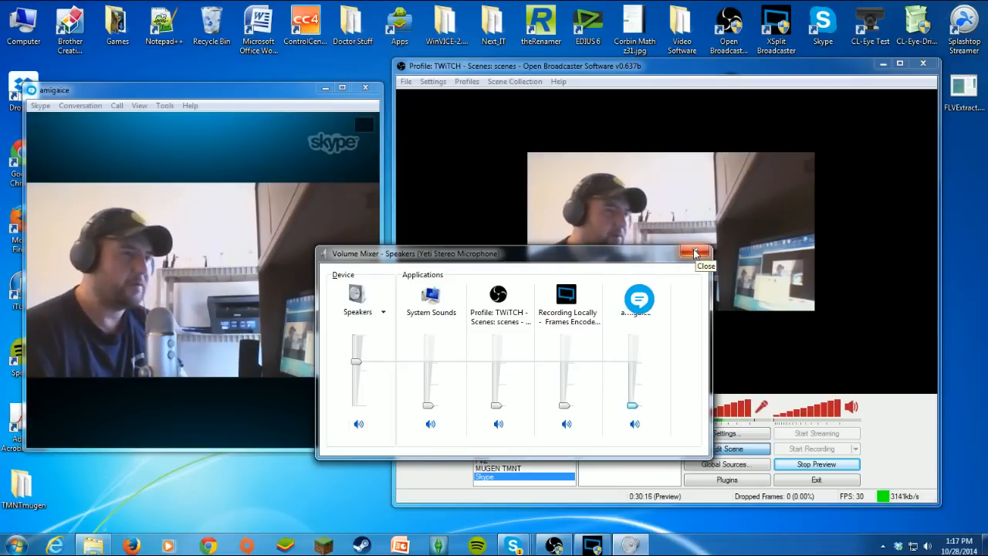
Drag the Volume Mixer down so the cropped webcam preview is visible
left_click_drag(510, 254, 355, 299)
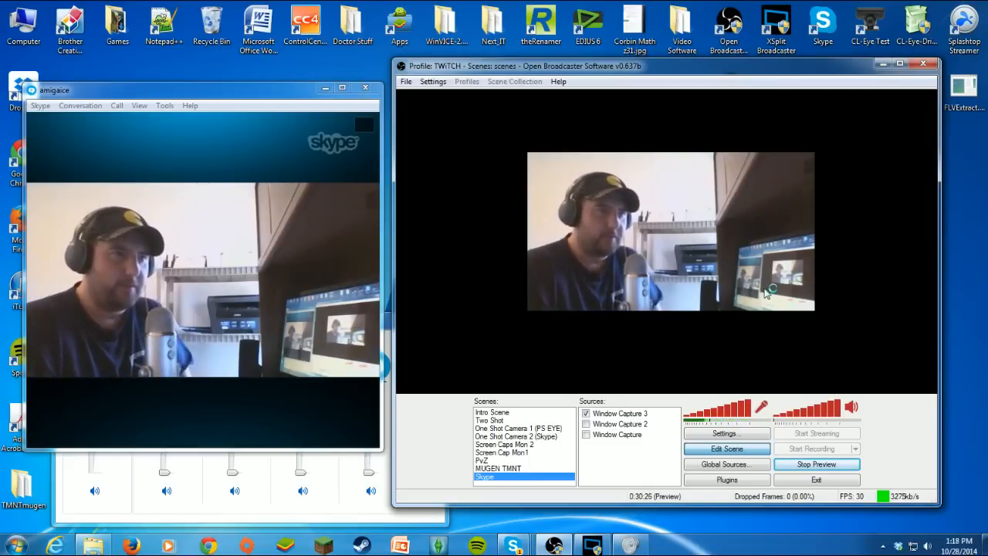
mouse_move(726, 276)
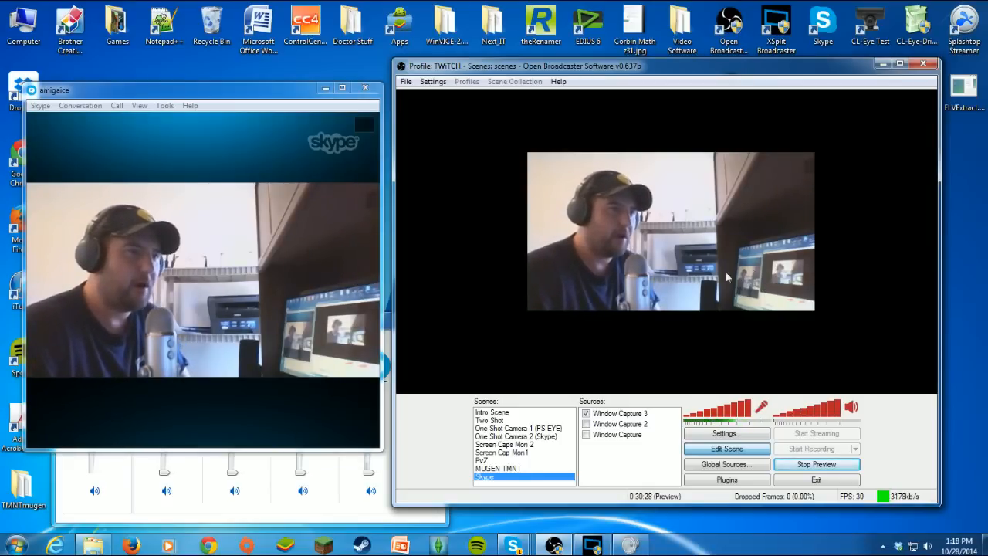